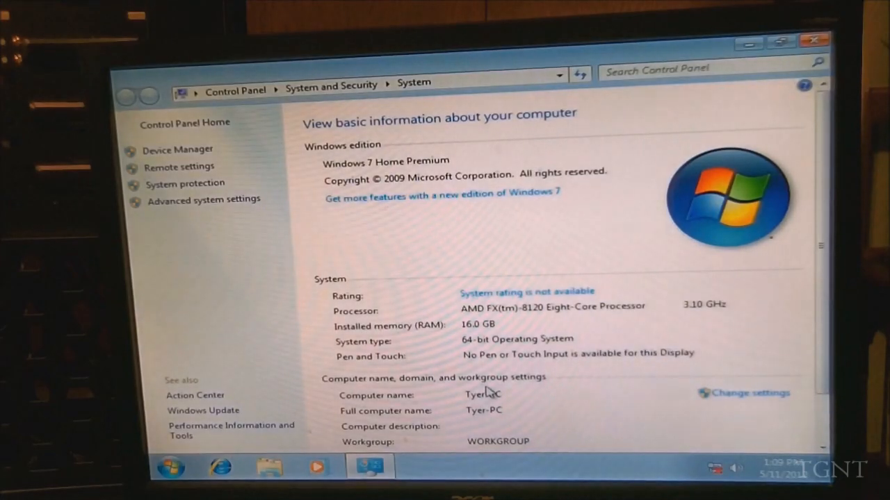
- Start 'Rate this computer' from Performance Information and Tools, yielding base score 1.0 (processor/memory 7.5)
scroll("down", 3)
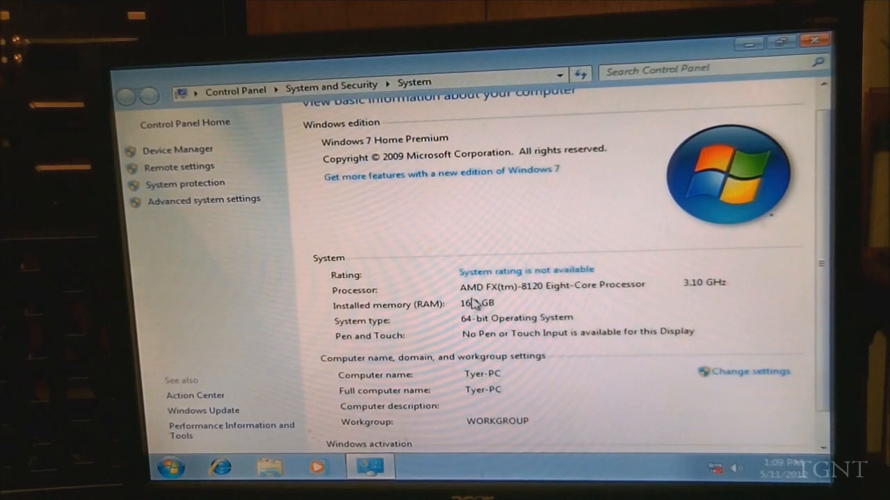
mouse_move(570, 293)
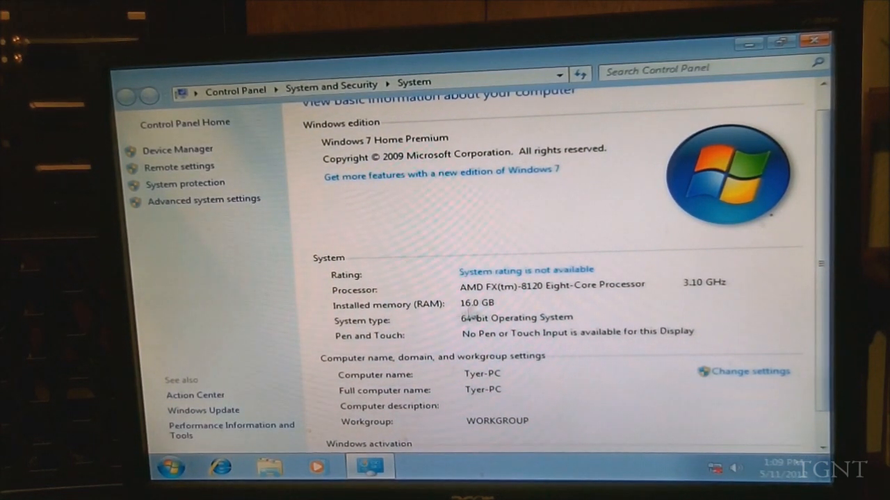
mouse_move(493, 350)
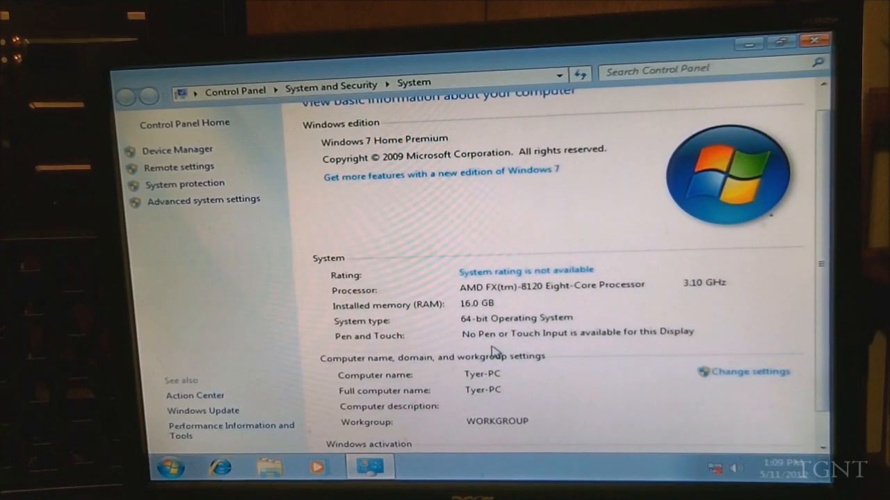
scroll("down", 3)
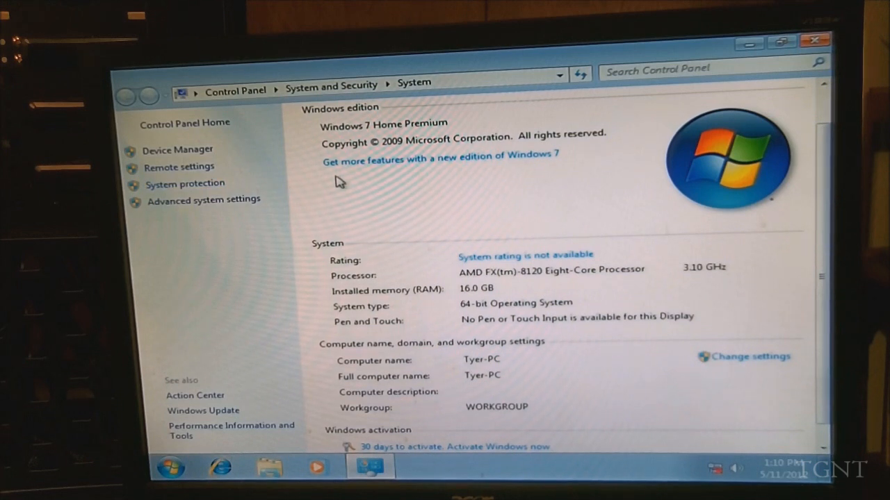
mouse_move(389, 192)
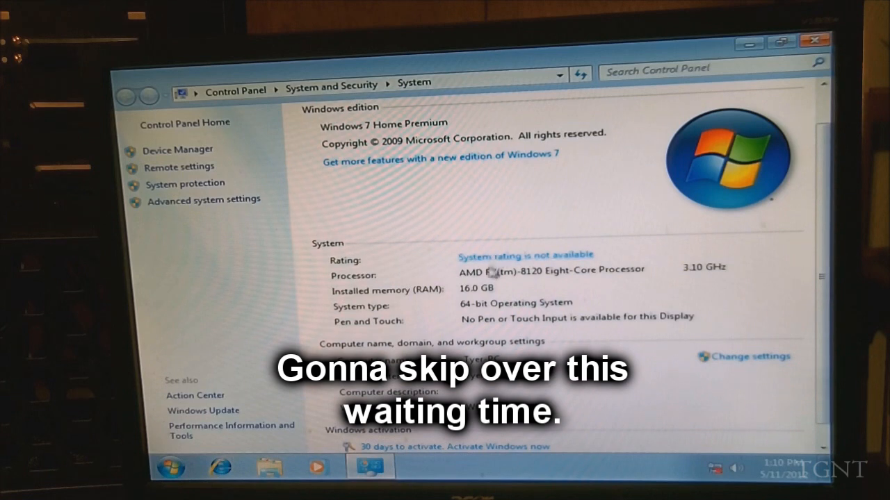
left_click(230, 426)
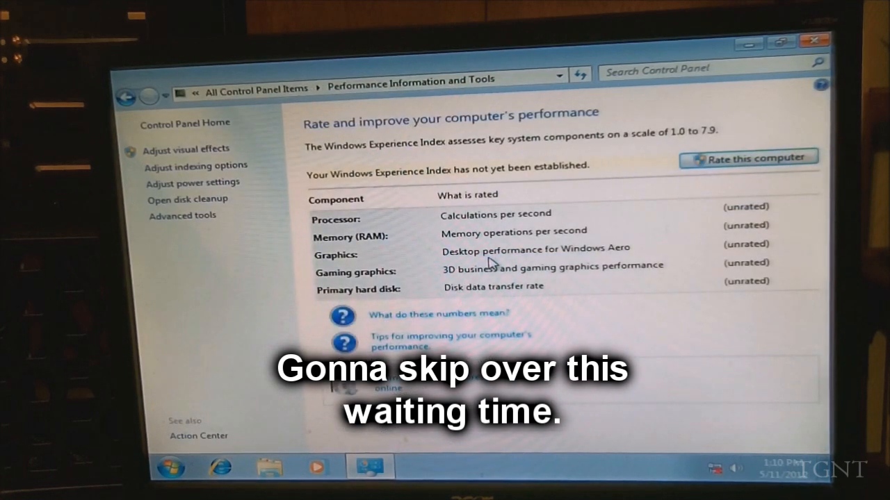
left_click(748, 158)
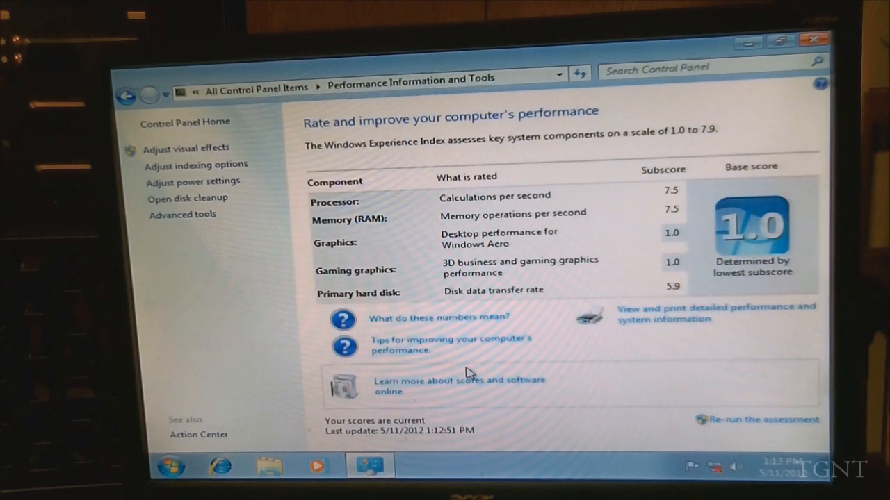
mouse_move(442, 201)
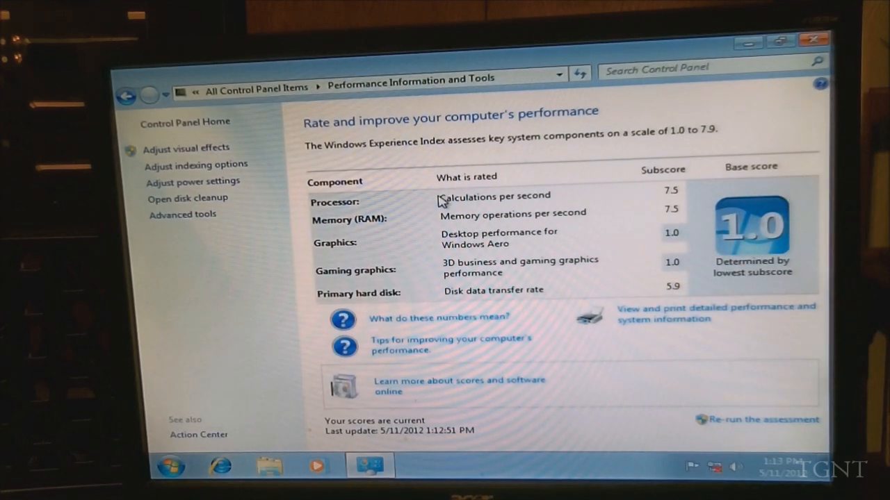